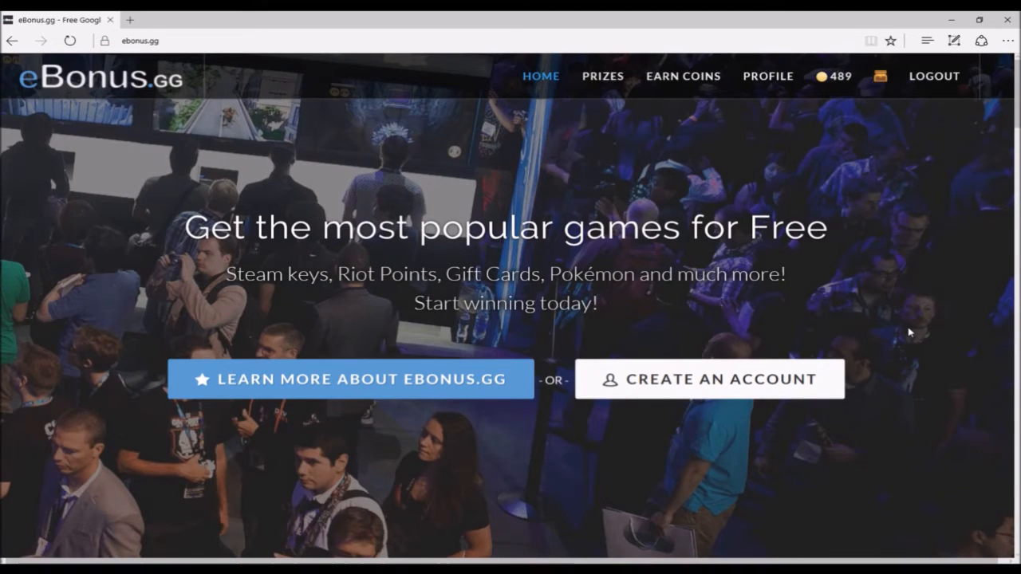
mouse_move(881, 266)
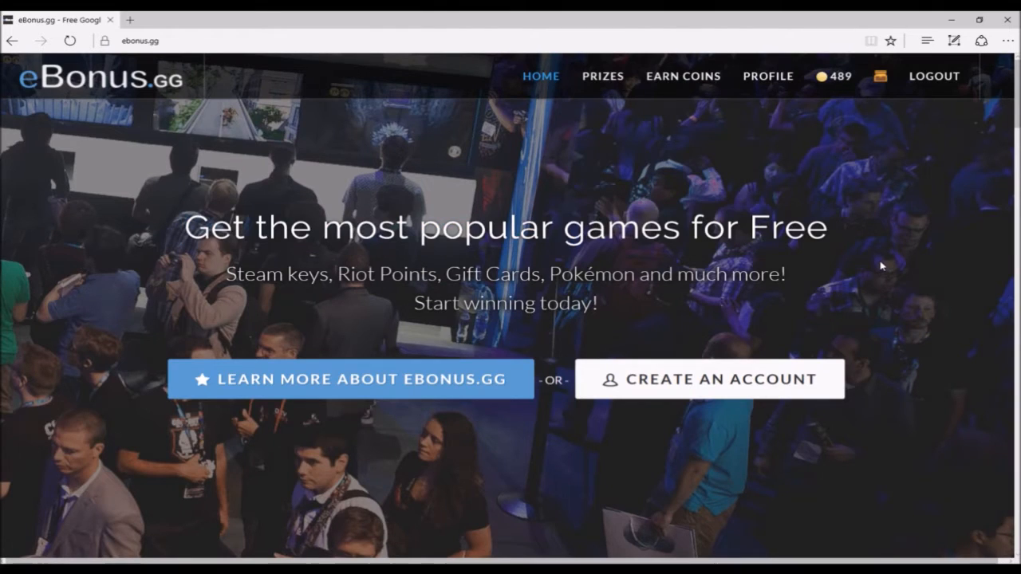
mouse_move(618, 140)
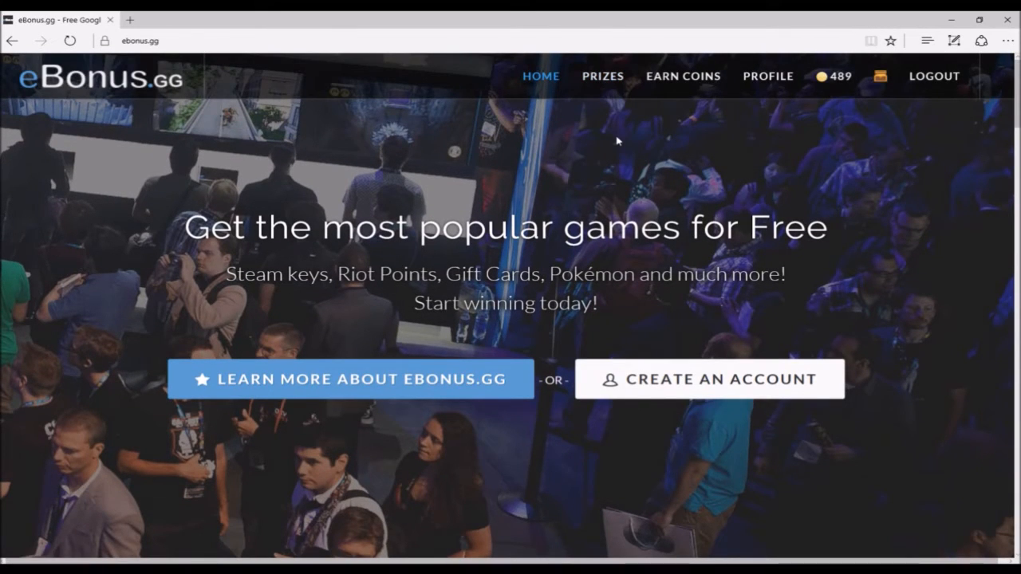
Browse the prizes catalogue's game reward cards and their coin prices
click(602, 76)
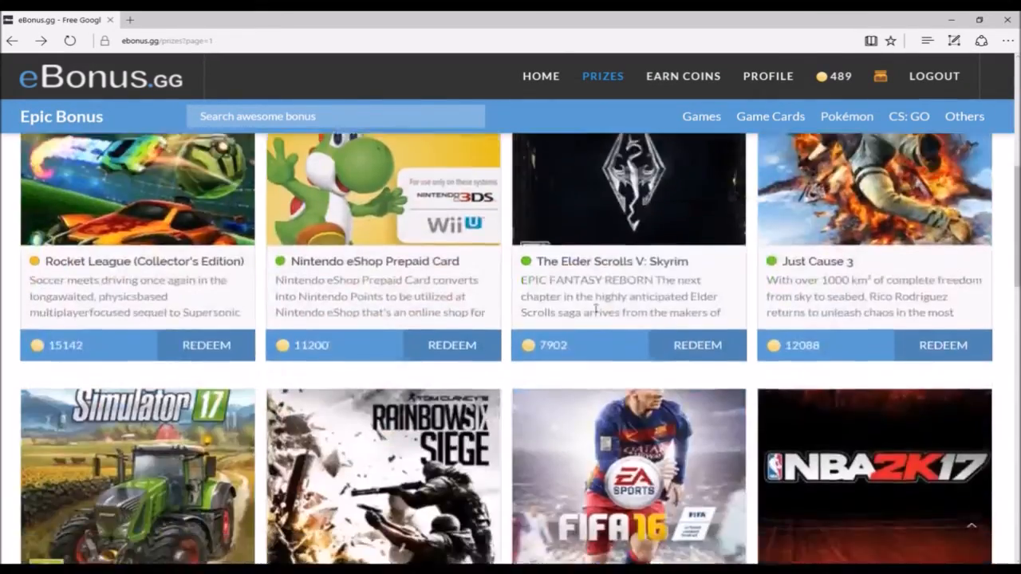
scroll(down, 3)
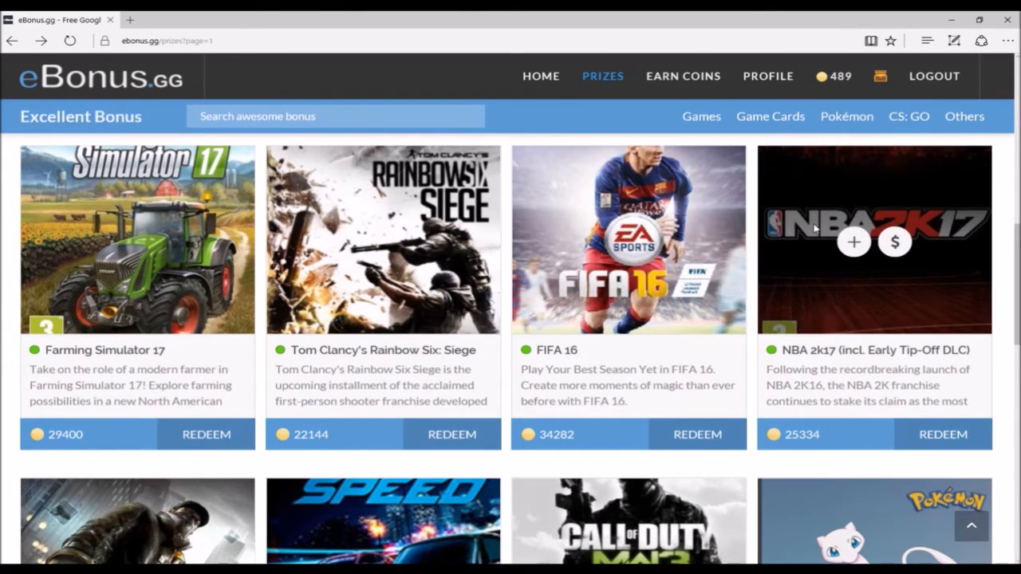
click(682, 76)
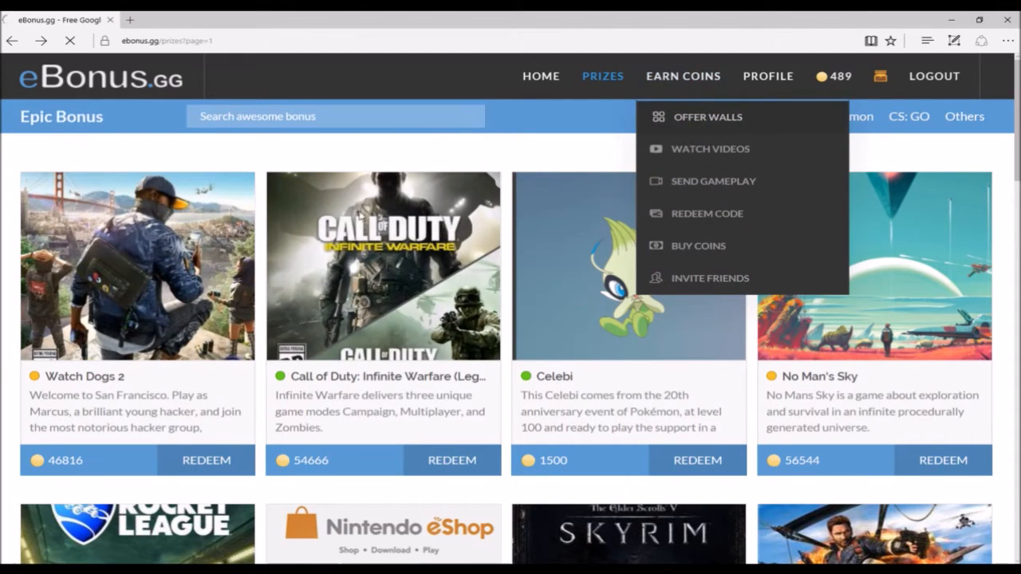
click(707, 117)
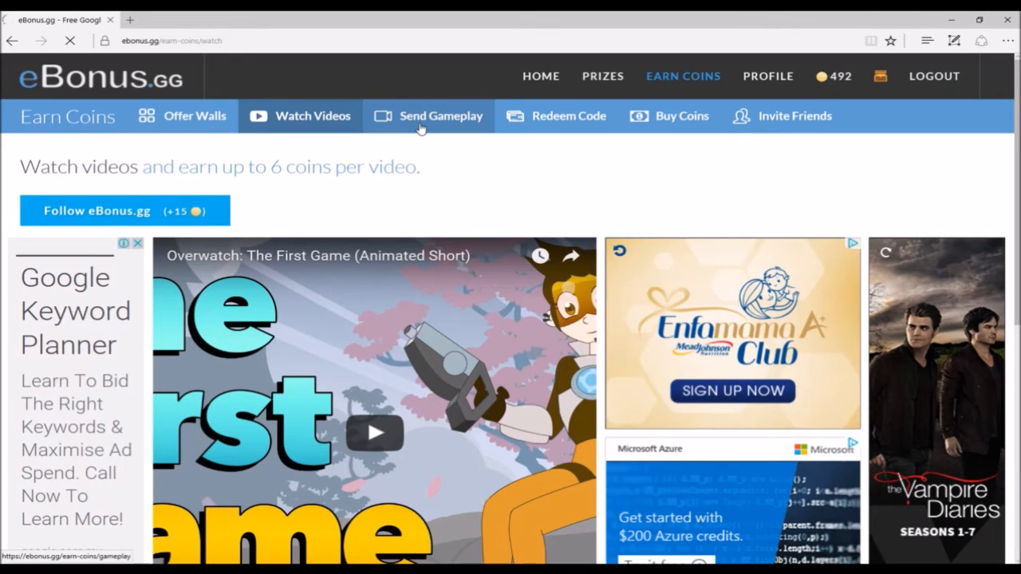
Open the Send Gameplay page from the Earn Coins bar
click(569, 116)
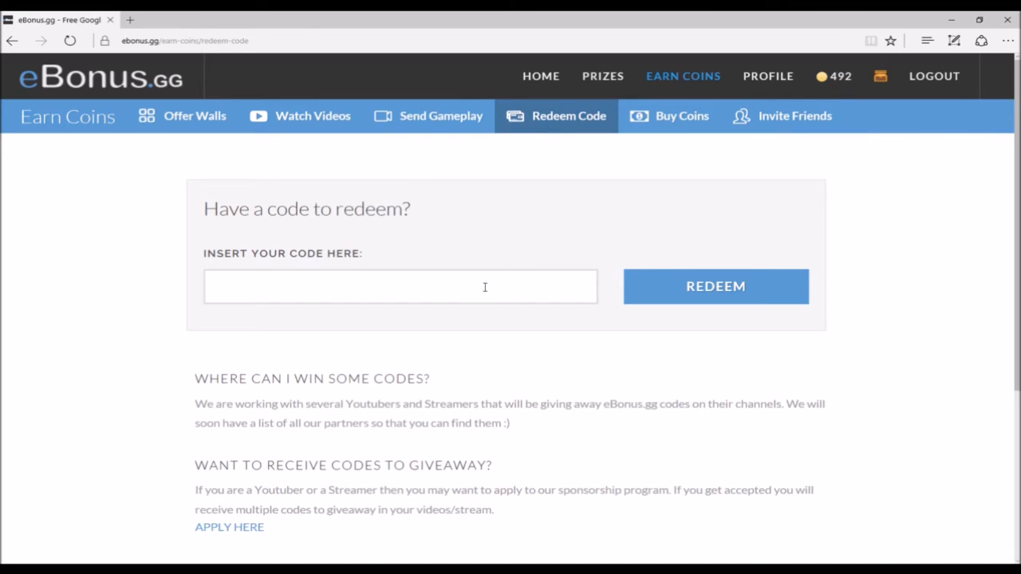
click(793, 116)
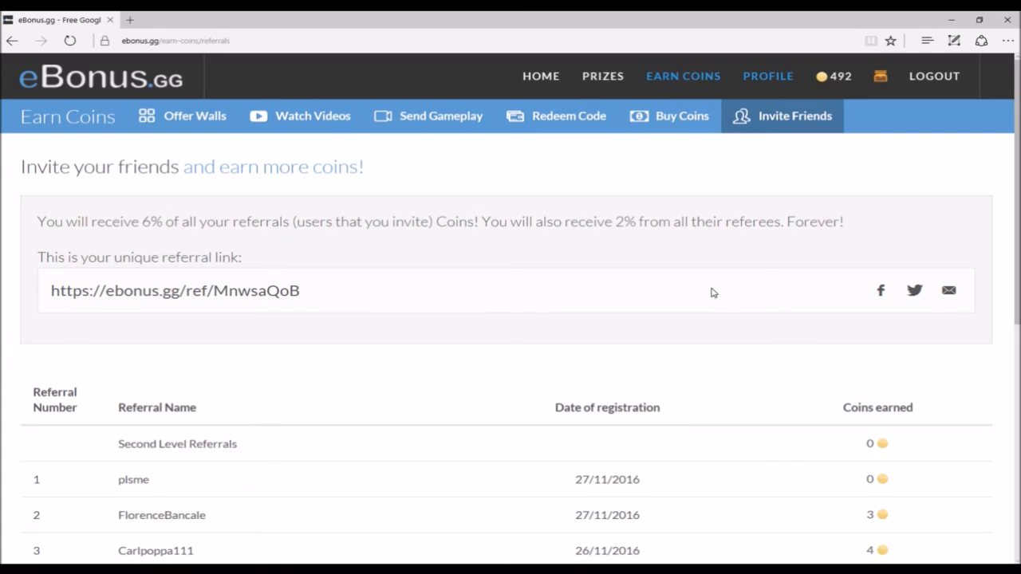
mouse_move(829, 105)
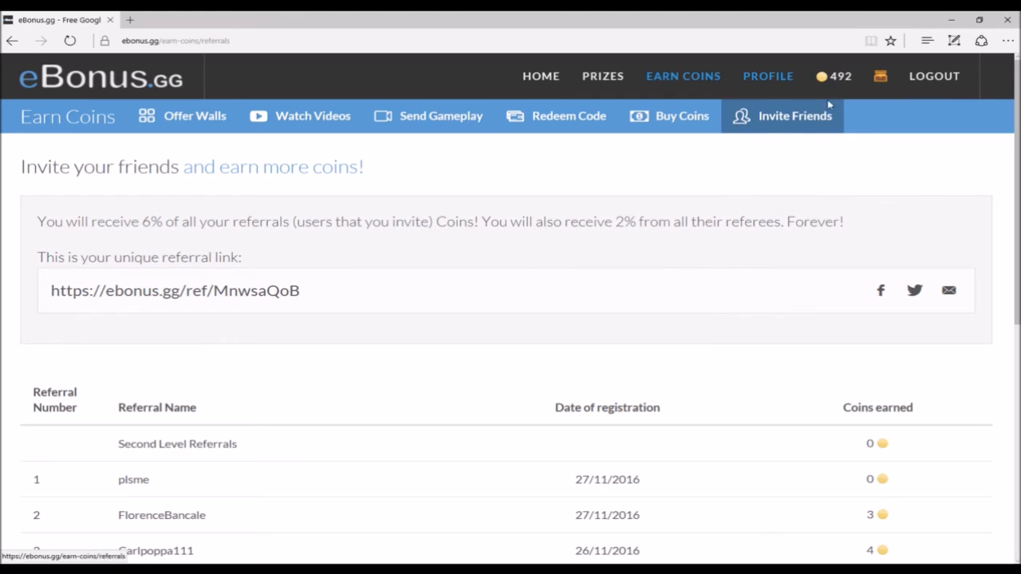